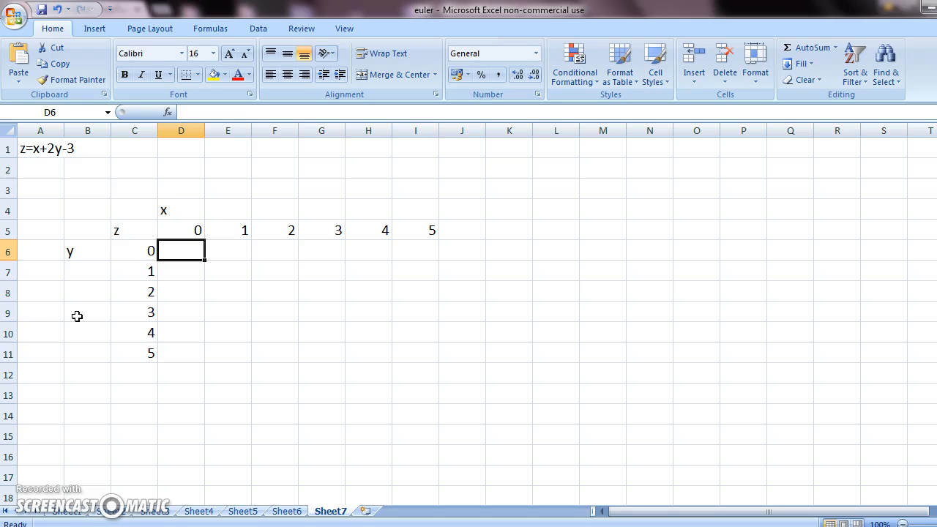
pyautogui.moveTo(32, 173)
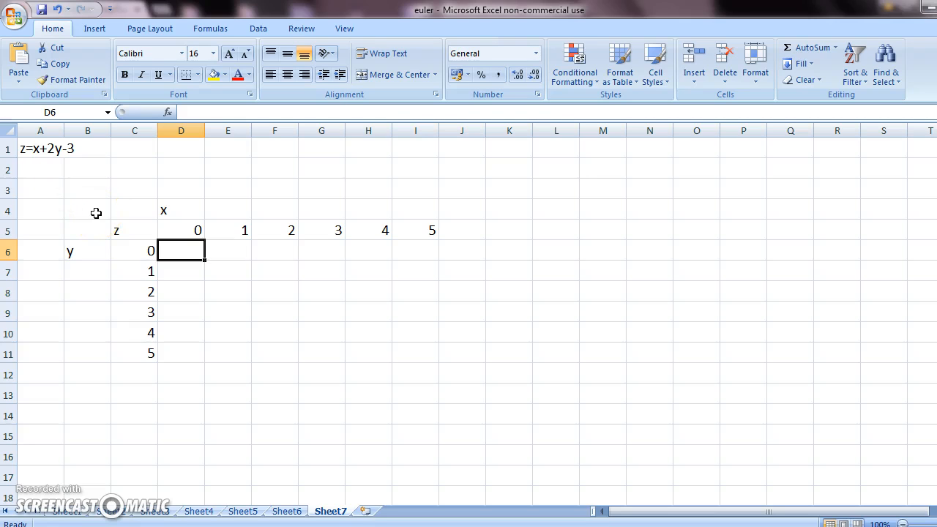
pyautogui.moveTo(258, 148)
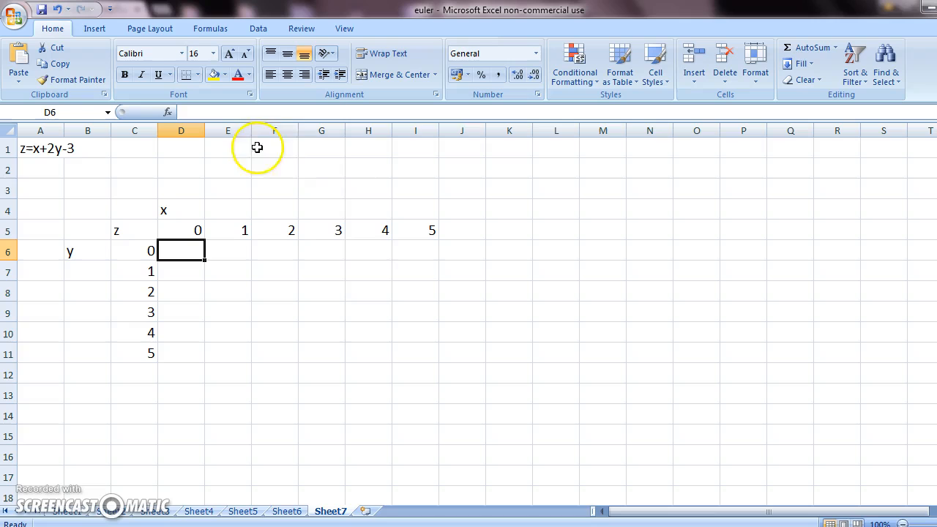
pyautogui.moveTo(178, 218)
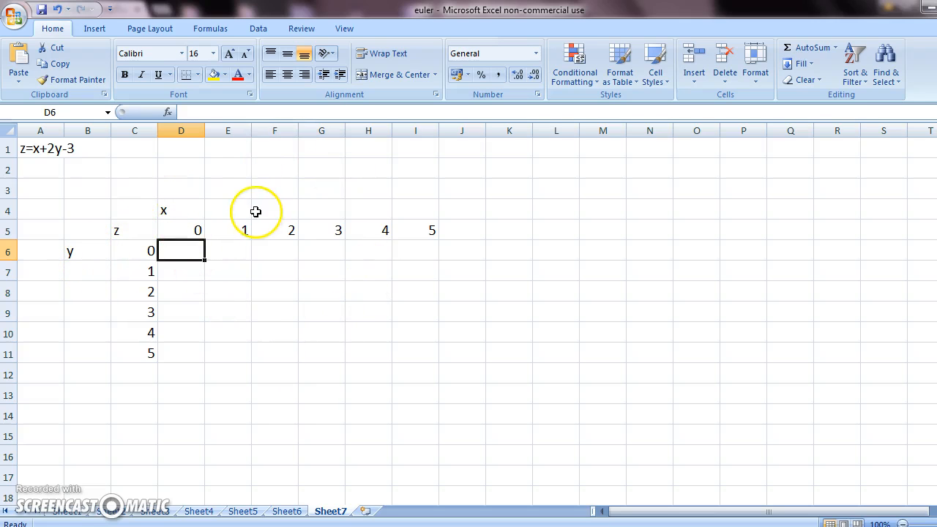
pyautogui.moveTo(407, 225)
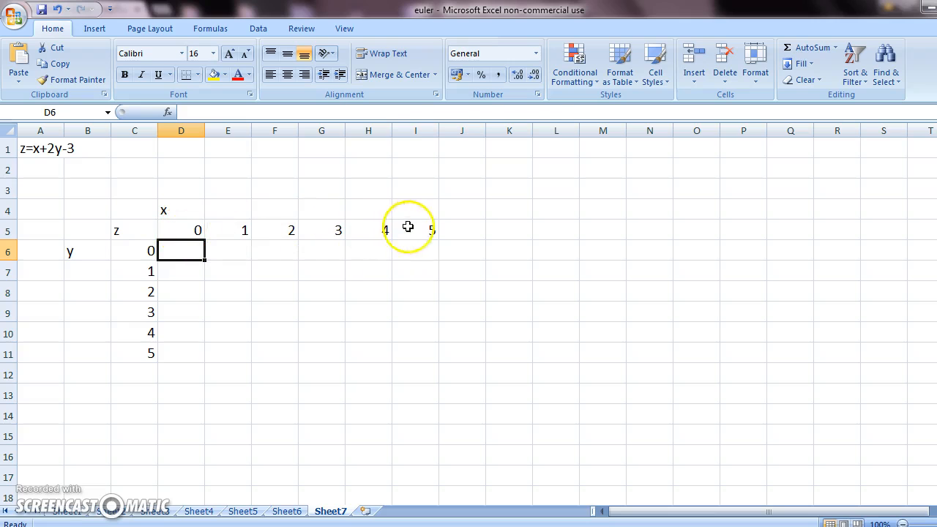
pyautogui.moveTo(180, 214)
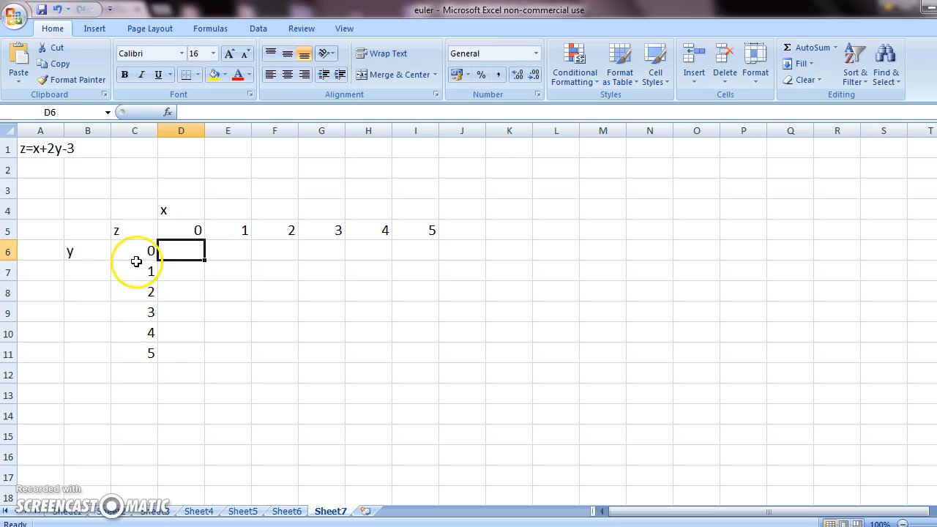
pyautogui.moveTo(84, 258)
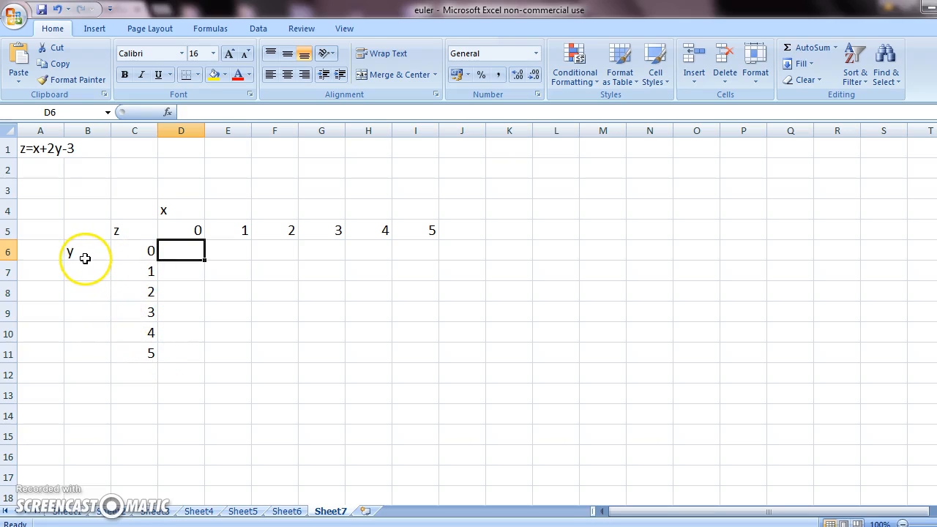
pyautogui.moveTo(71, 159)
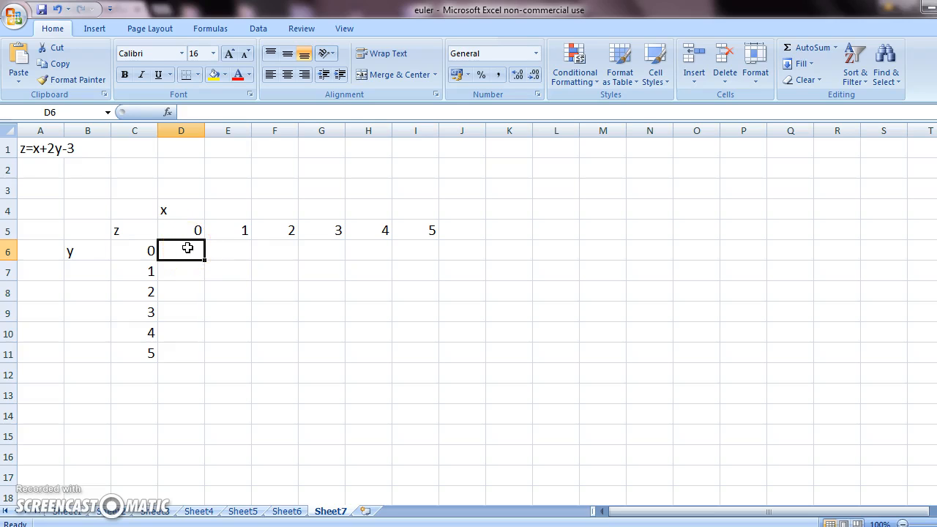
# Enter =D5+2*C6-3 in D6 using the D5 and C6 header references, giving -3
pyautogui.write('=D5')
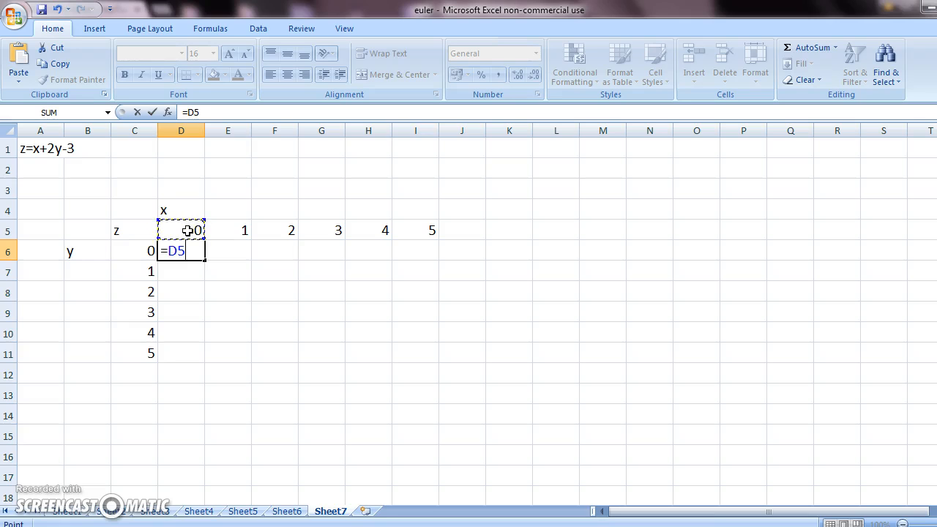
pyautogui.write('+2')
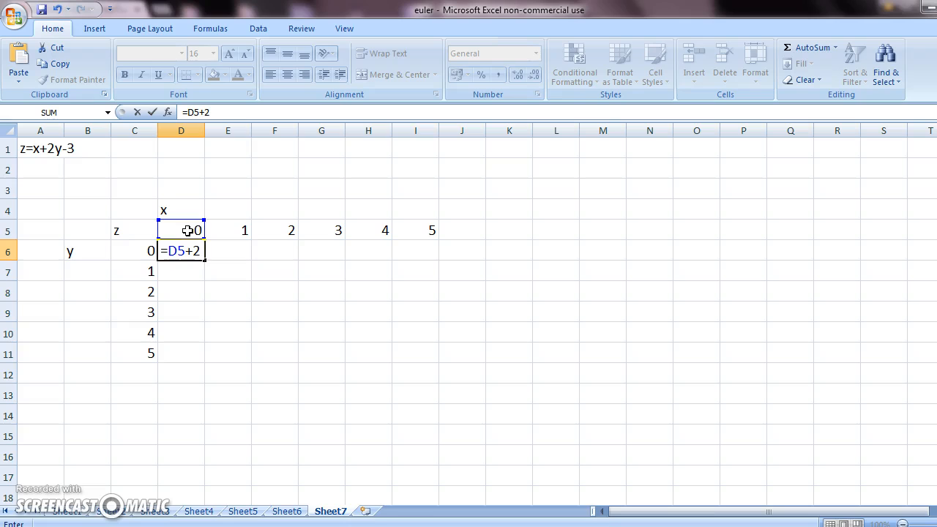
pyautogui.write('*')
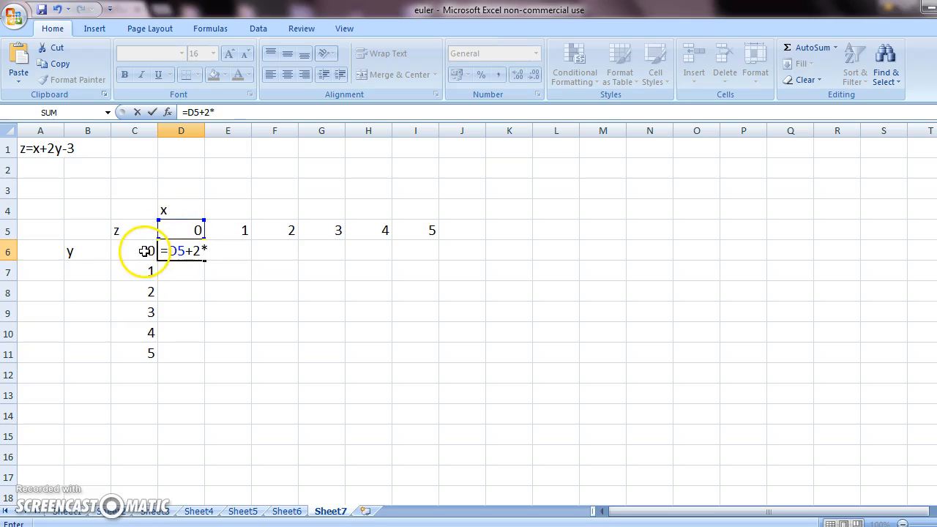
pyautogui.click(135, 252)
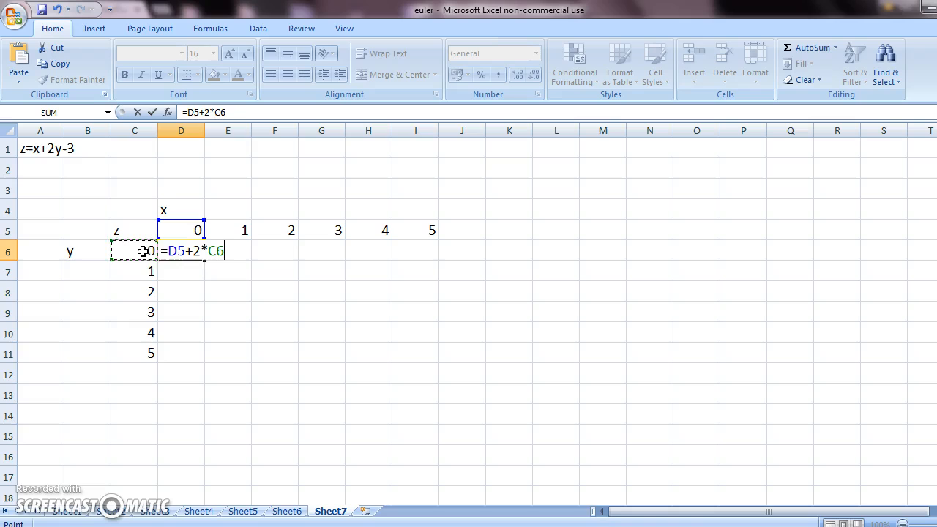
pyautogui.write('-3')
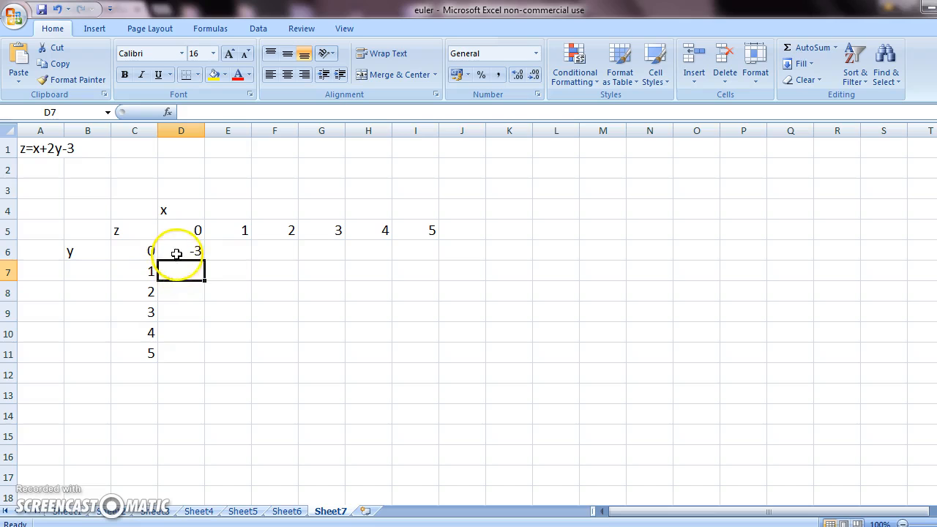
pyautogui.click(175, 250)
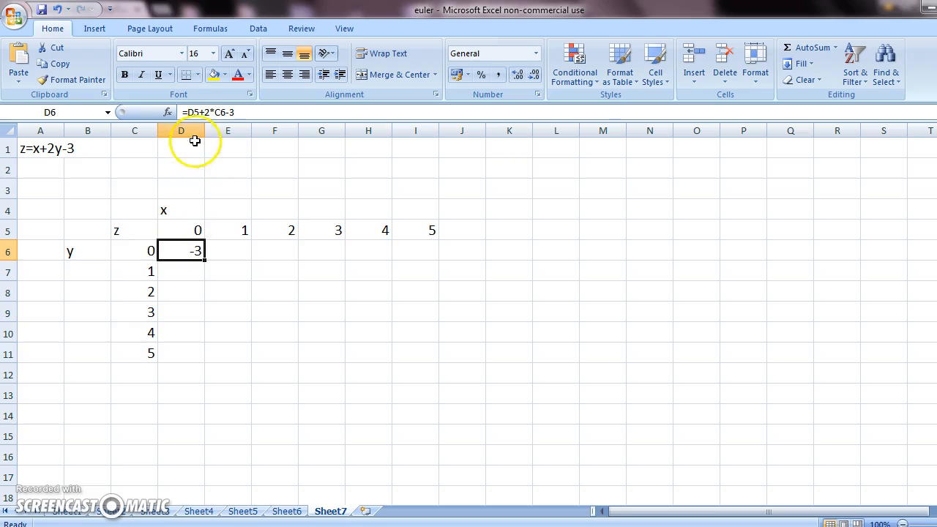
pyautogui.moveTo(194, 111)
pyautogui.write('$')
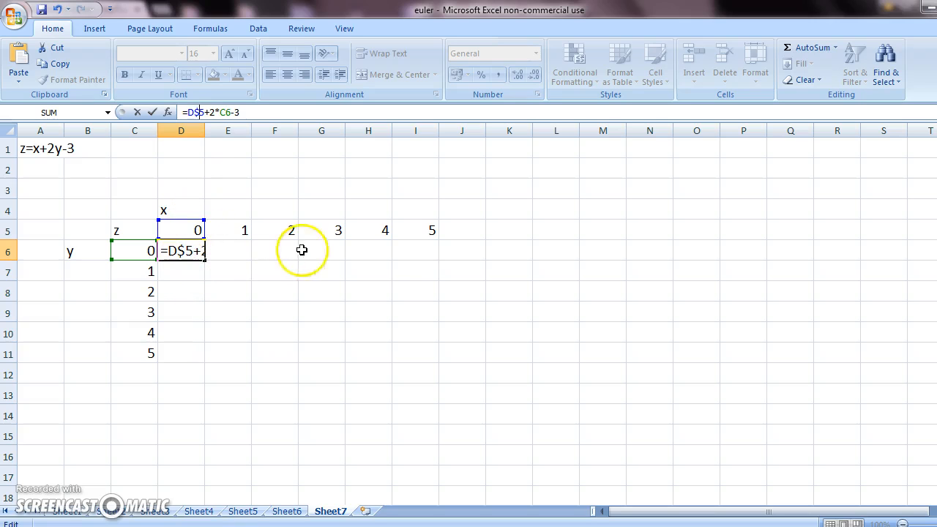
pyautogui.moveTo(393, 255)
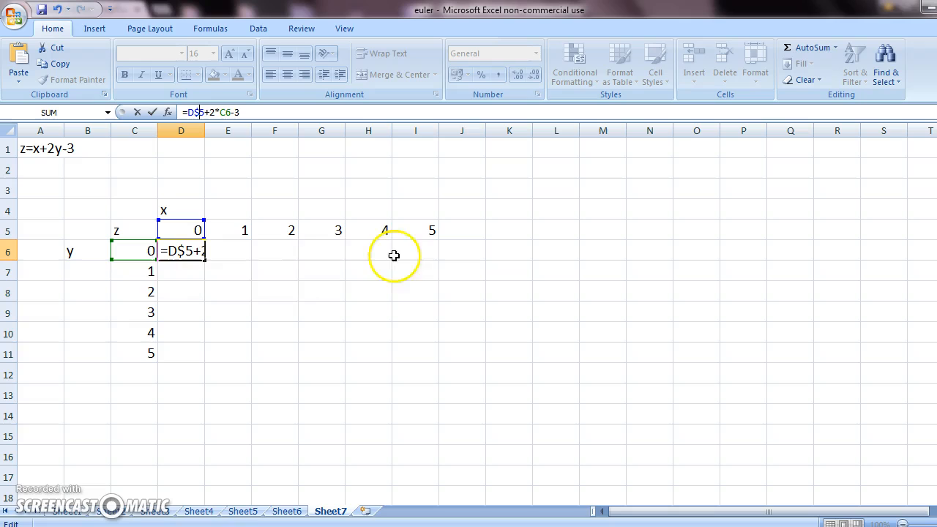
pyautogui.moveTo(135, 249)
pyautogui.write('$')
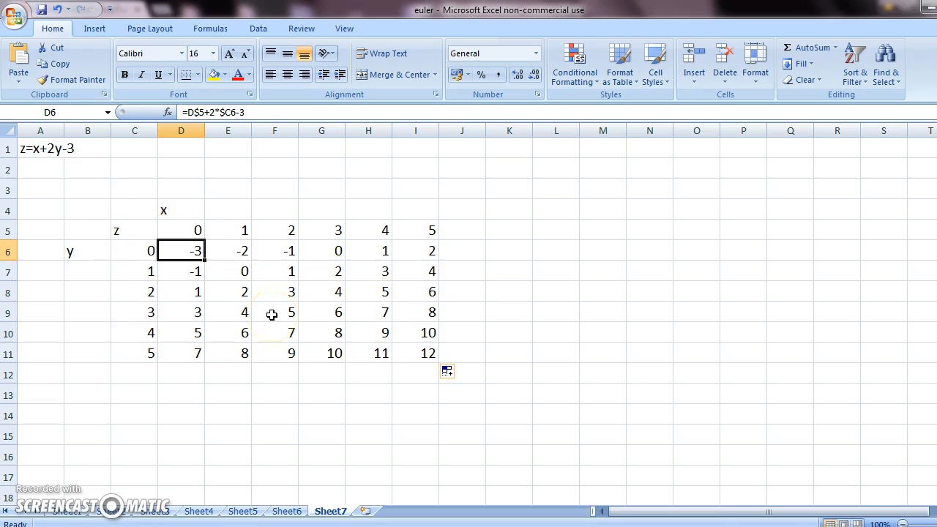
# Select the filled z grid D6:I11 and insert a 3-D Surface chart of it
pyautogui.moveTo(182, 250); pyautogui.dragTo(415, 271)
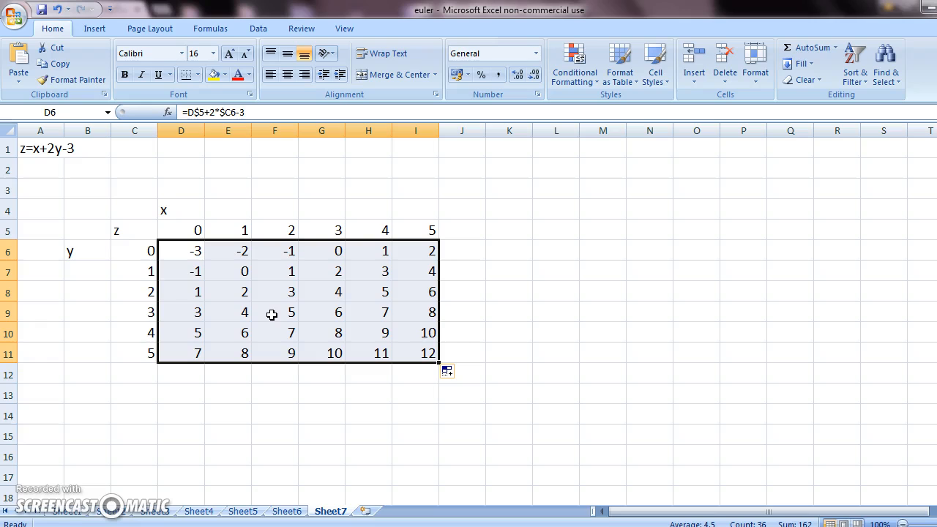
pyautogui.click(102, 29)
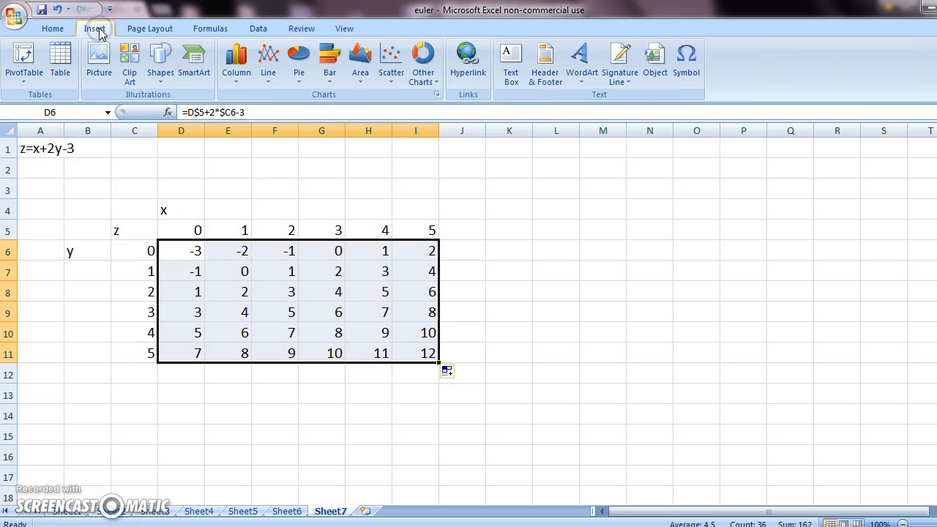
pyautogui.click(423, 62)
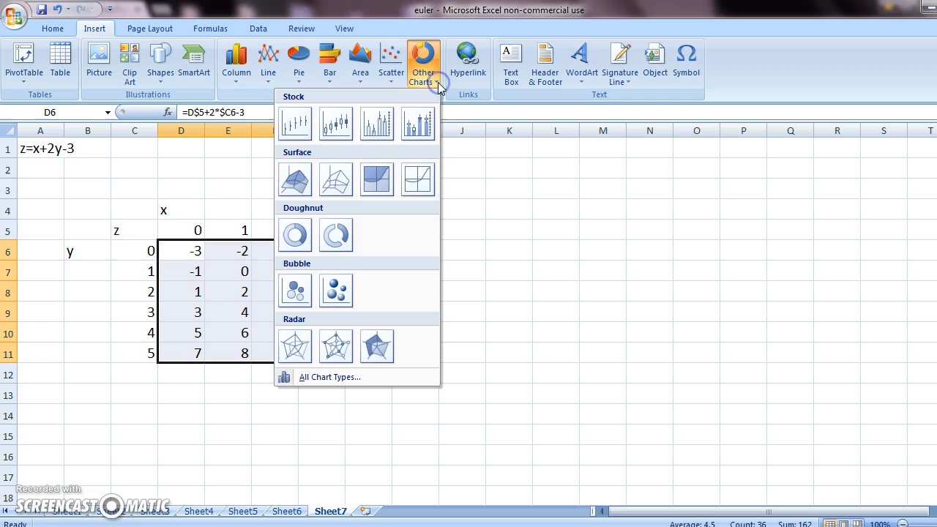
pyautogui.moveTo(295, 178)
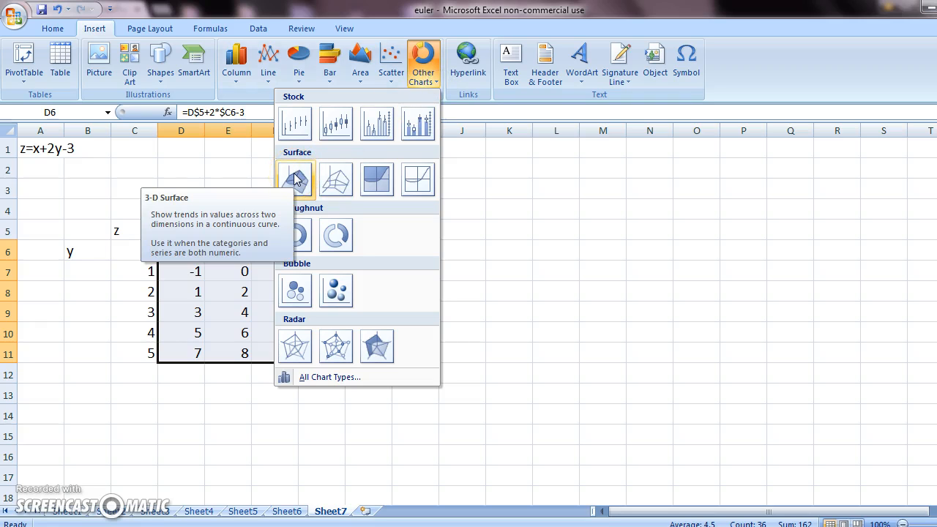
pyautogui.click(294, 179)
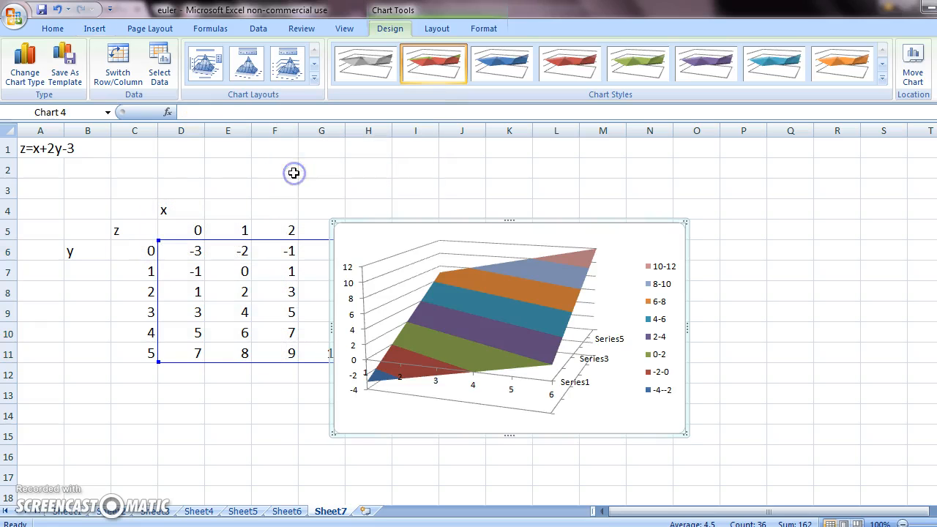
pyautogui.moveTo(459, 219)
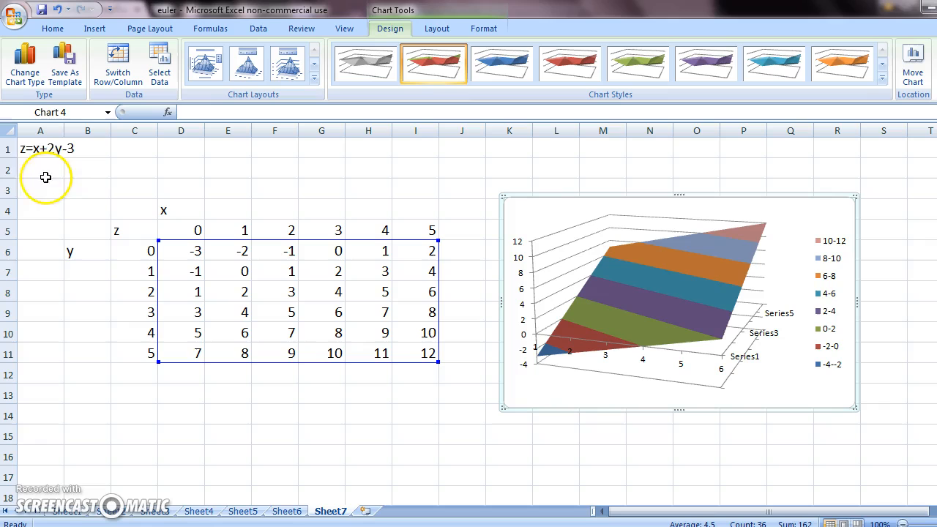
pyautogui.moveTo(457, 331)
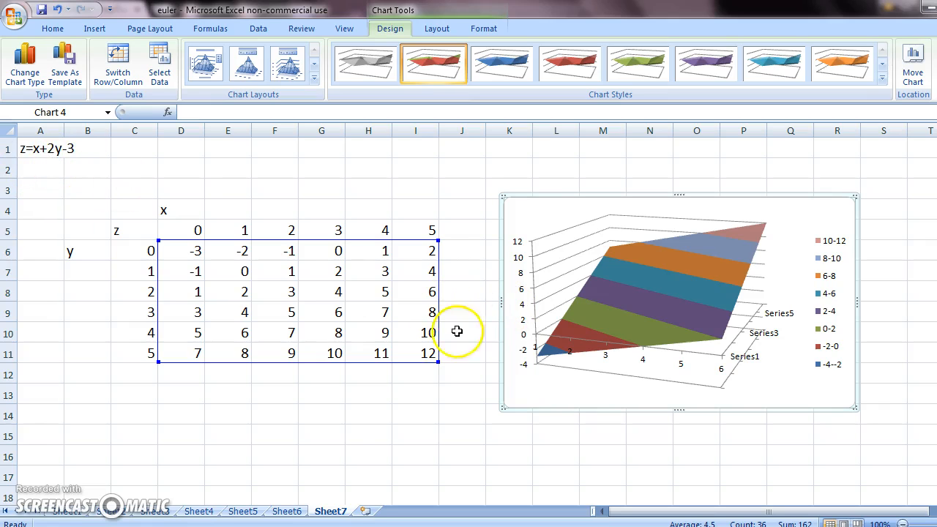
pyautogui.moveTo(138, 466)
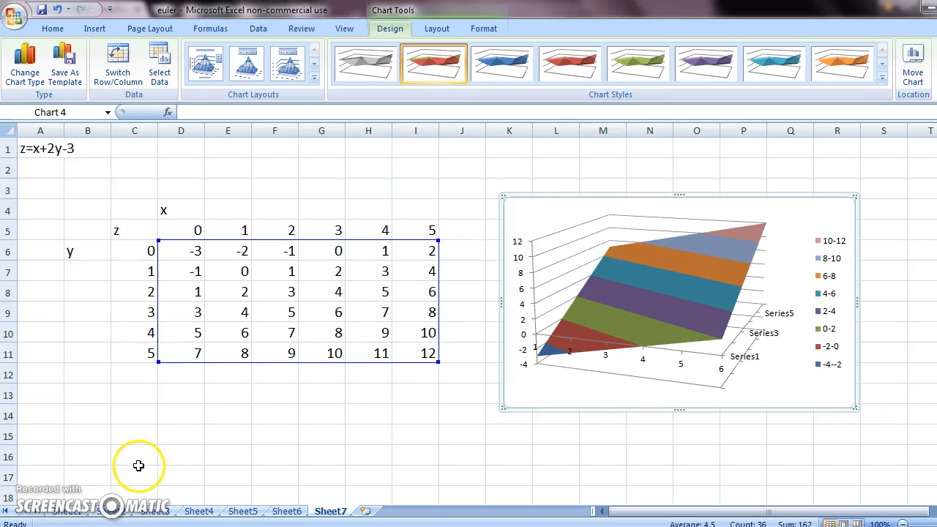